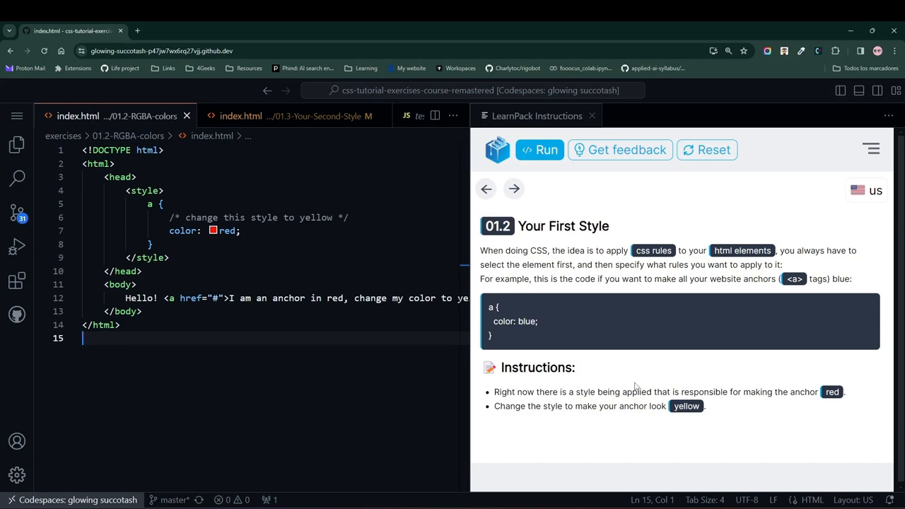
mouse_move(486, 135)
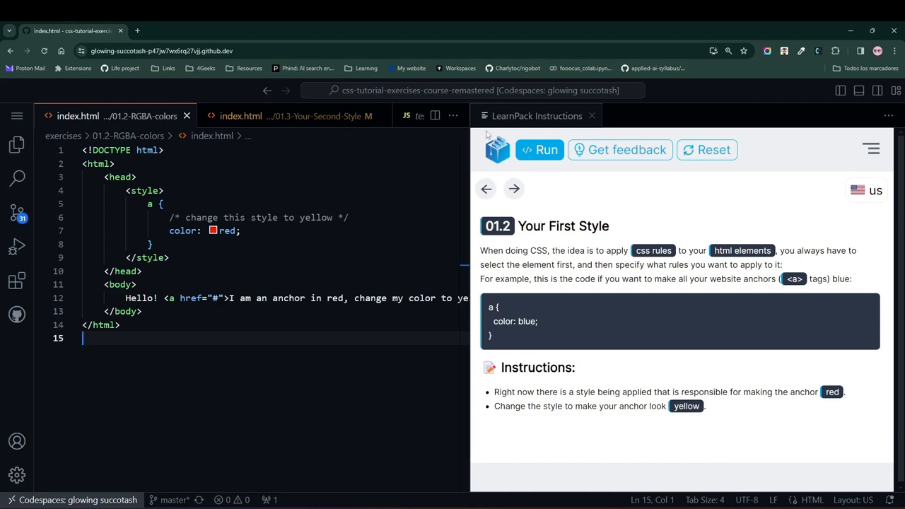
Change the anchor rule's colour from red to yellow in index.html and run the exercise tests.
left_click(540, 150)
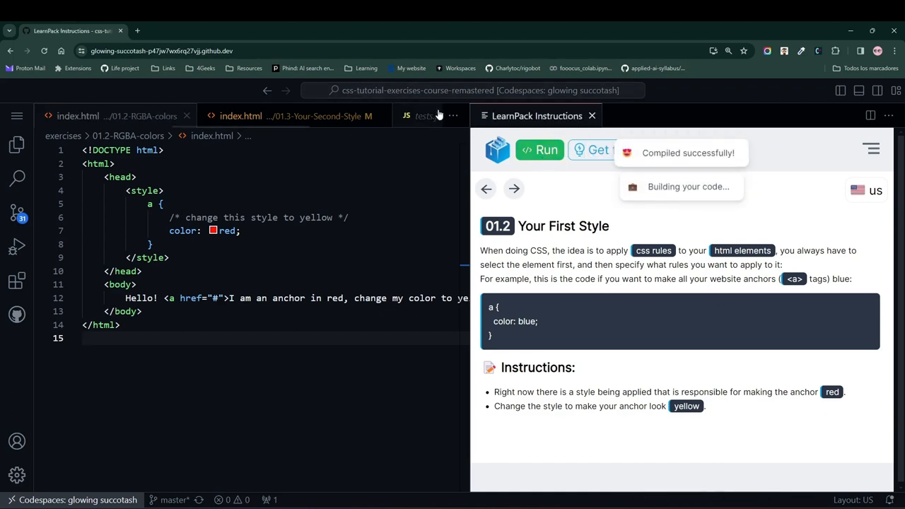
left_click(240, 230)
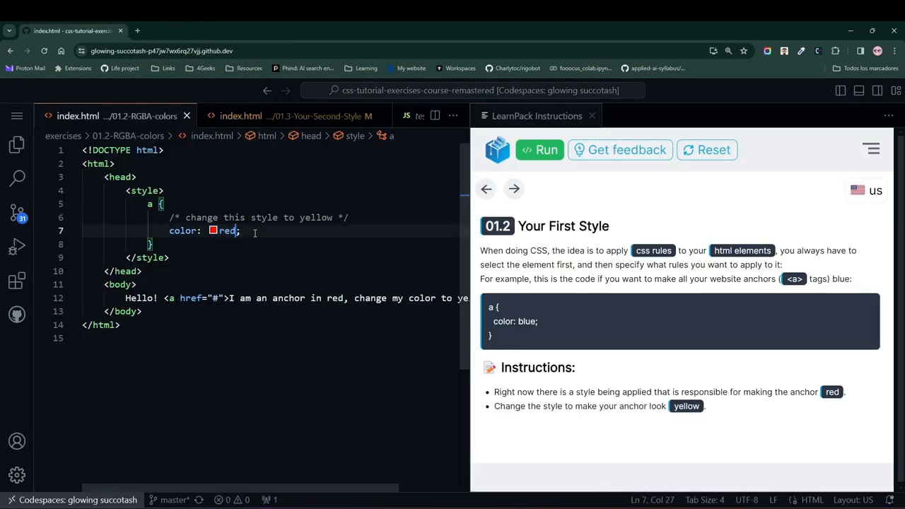
double_click(226, 231)
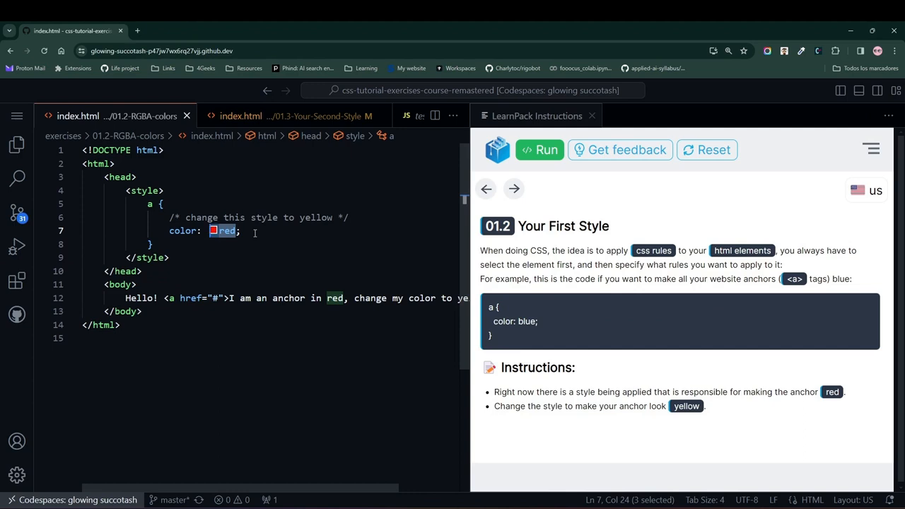
type("yellow")
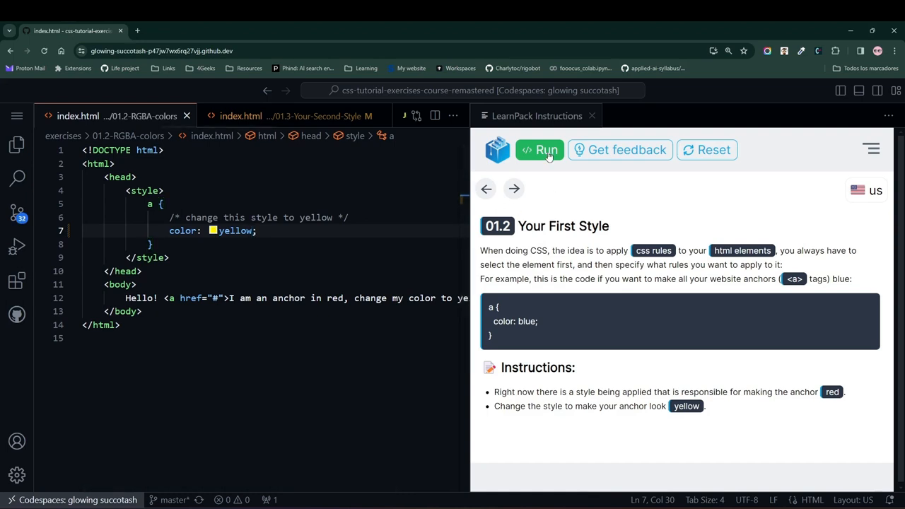
left_click(540, 150)
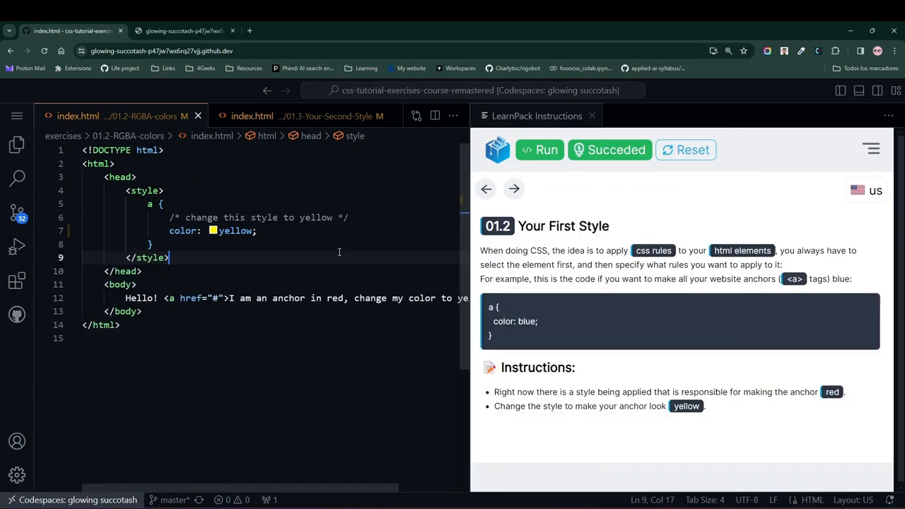
Show the terminal output confirming all tests passed for exercise 01.2.
left_click(538, 150)
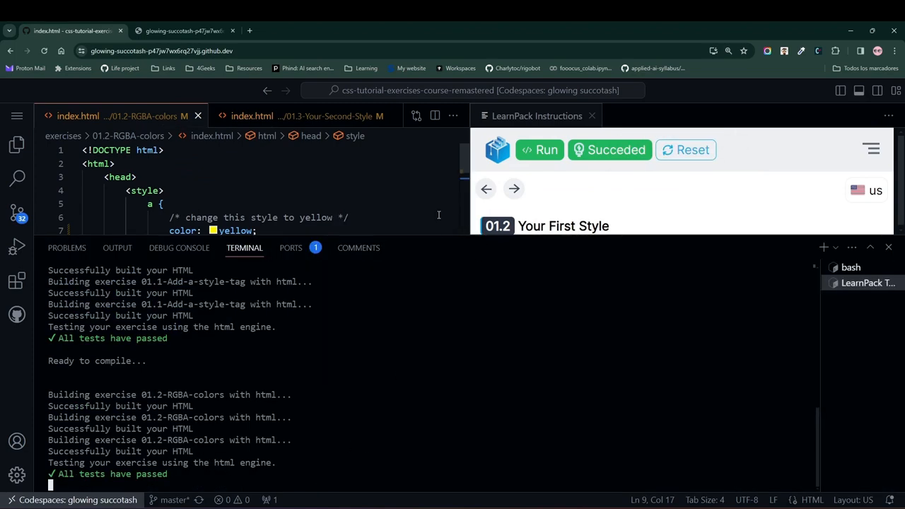